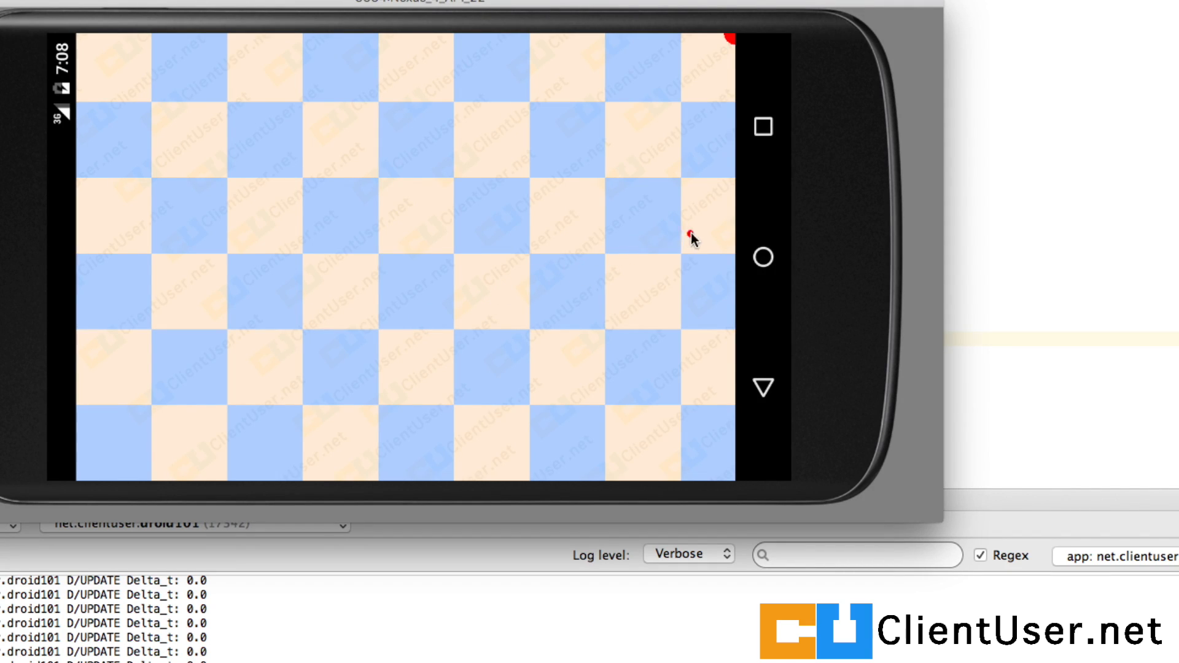
mouse_move(807, 208)
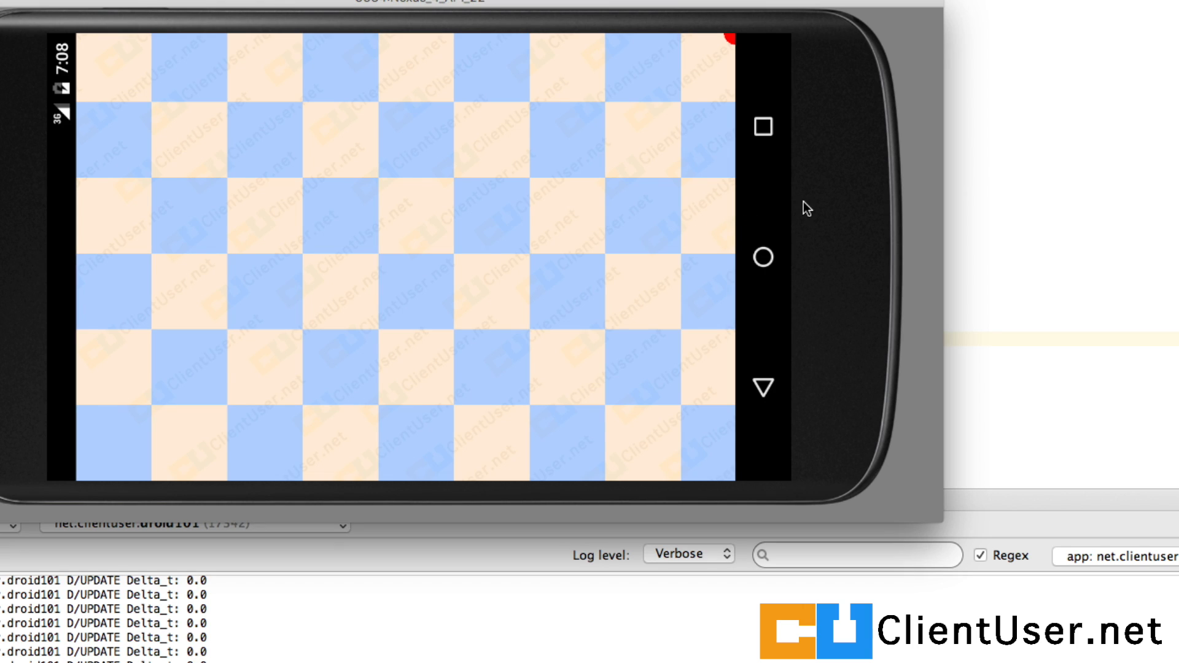
mouse_move(643, 434)
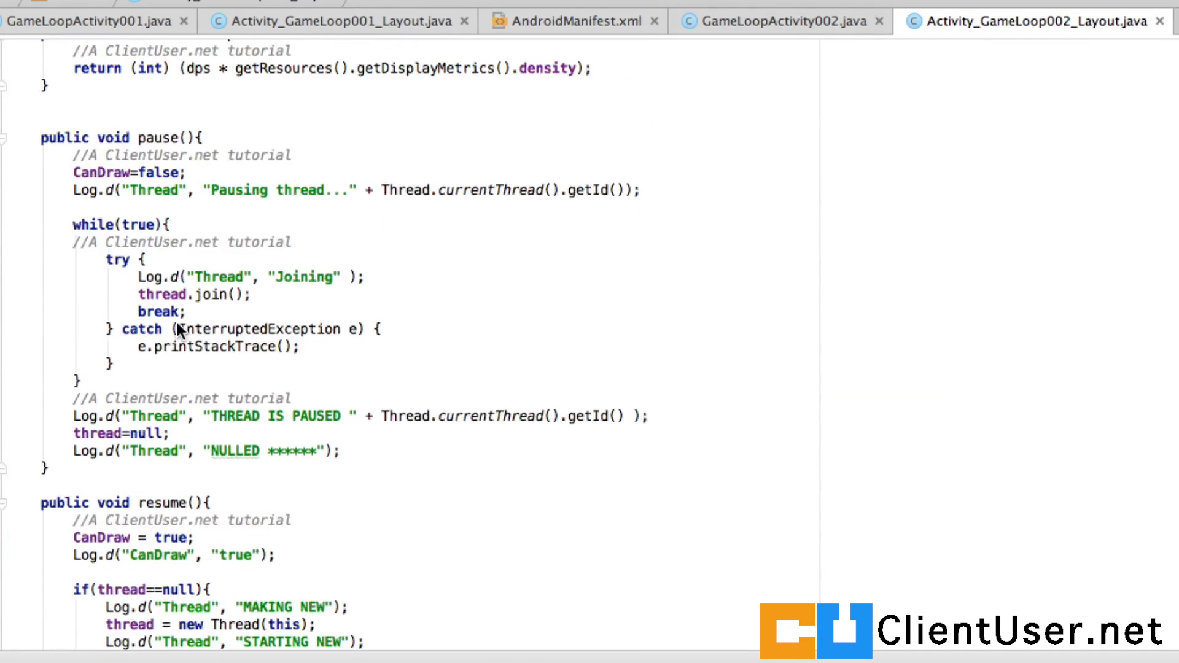
Add hitfloor(); and hitwall(); calls at the end of update(), after the position updates.
scroll(down, 3)
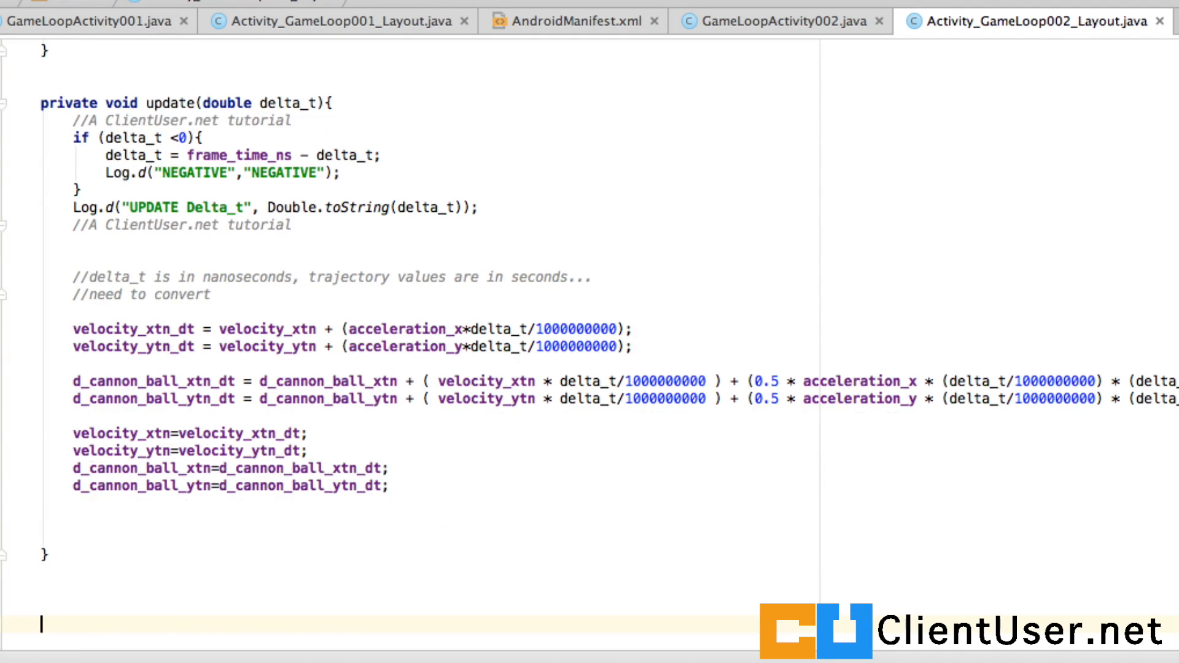
scroll(down, 3)
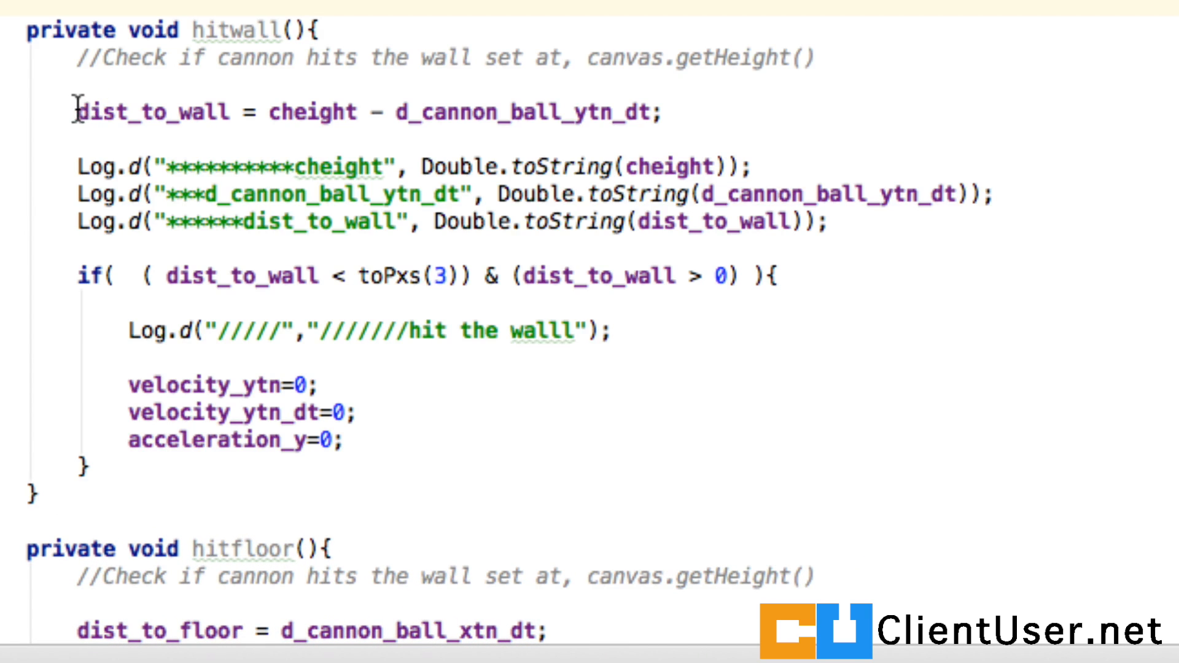
double_click(151, 111)
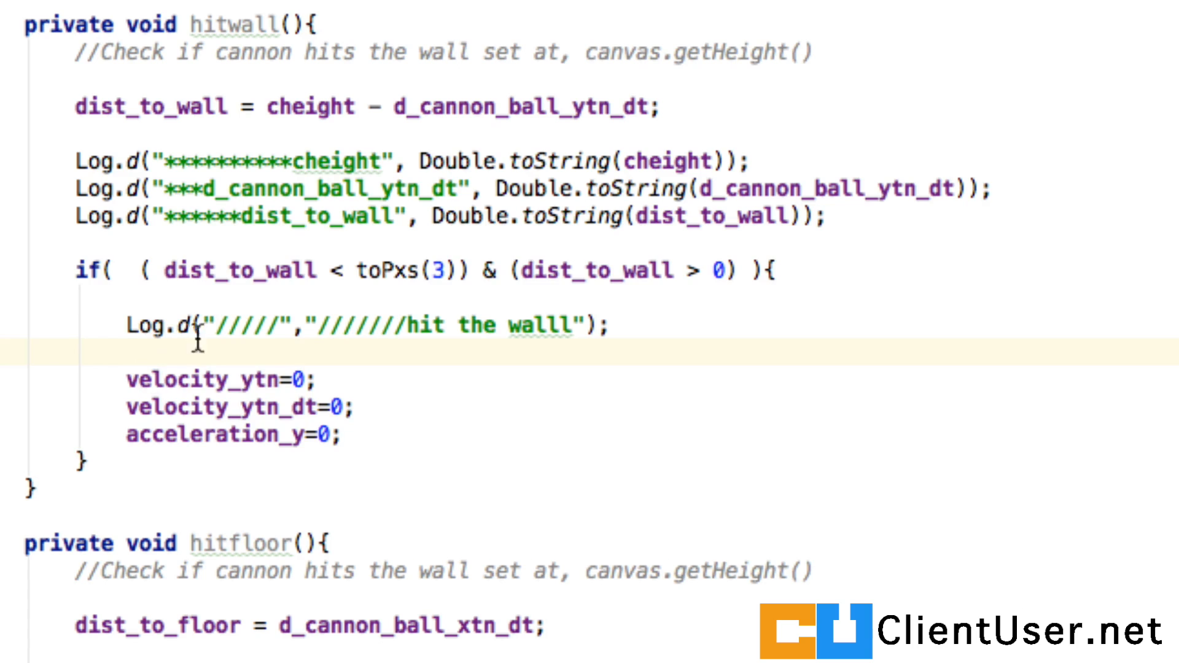
mouse_move(275, 281)
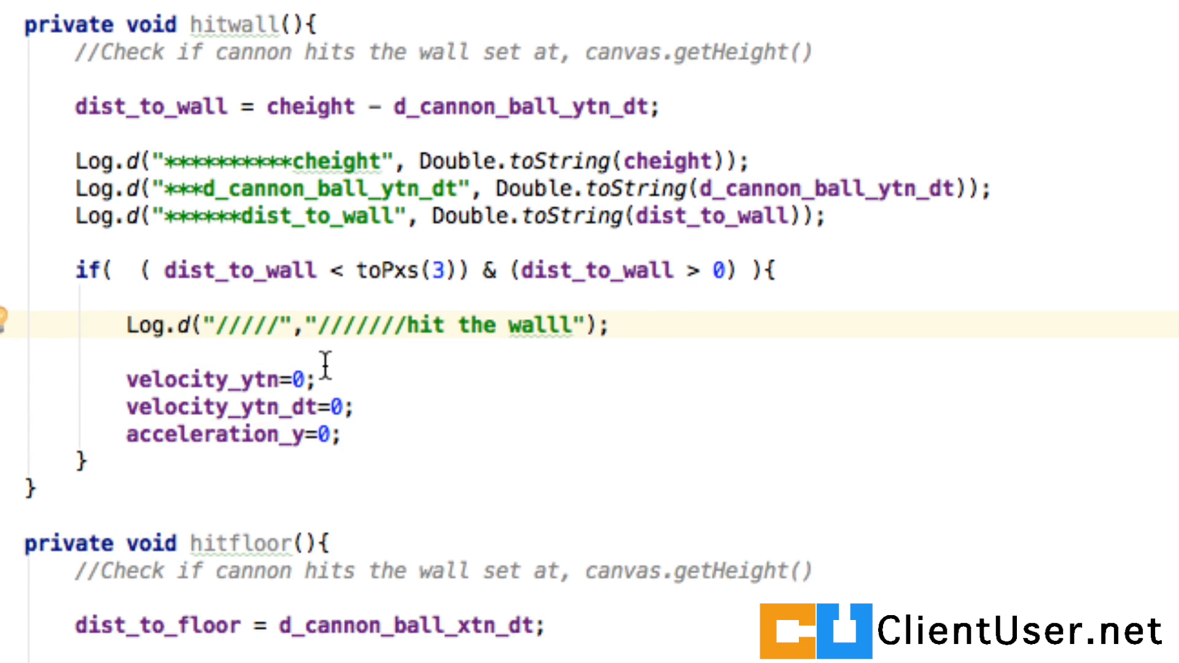
click(586, 325)
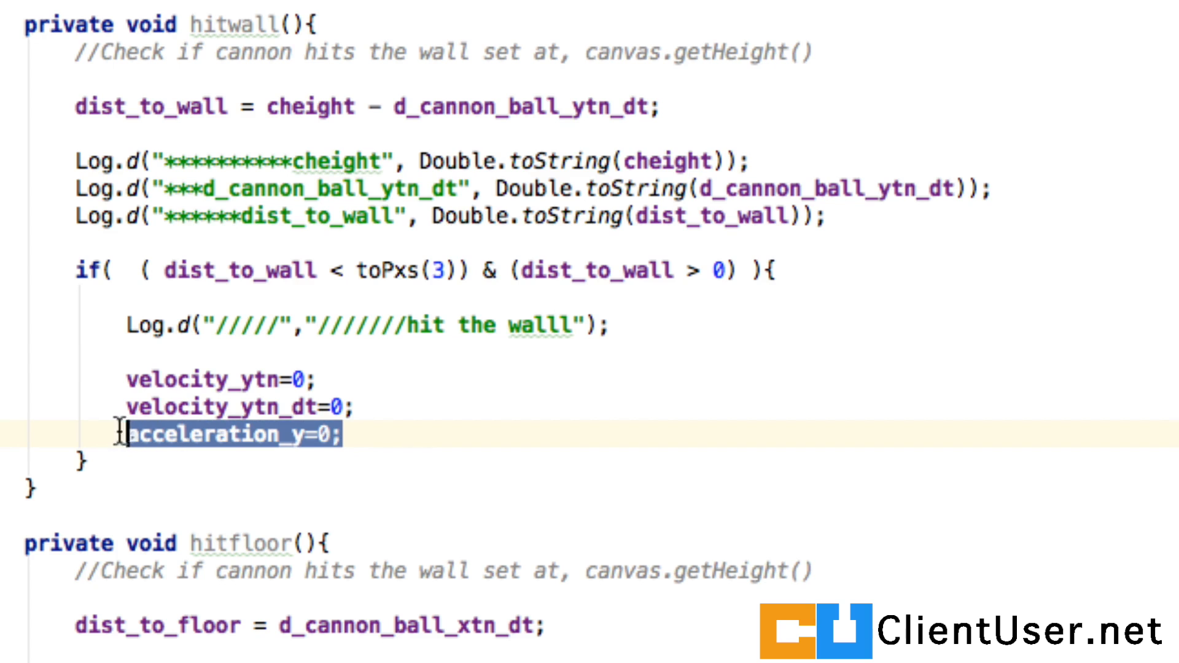
scroll(down, 3)
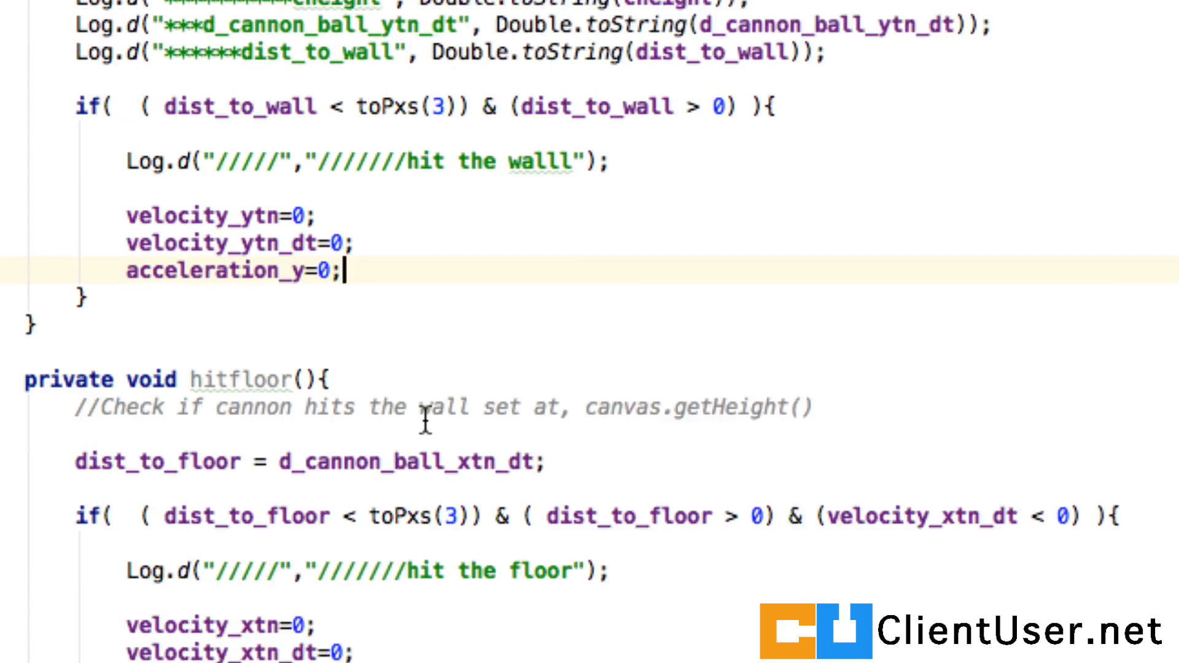
scroll(down, 3)
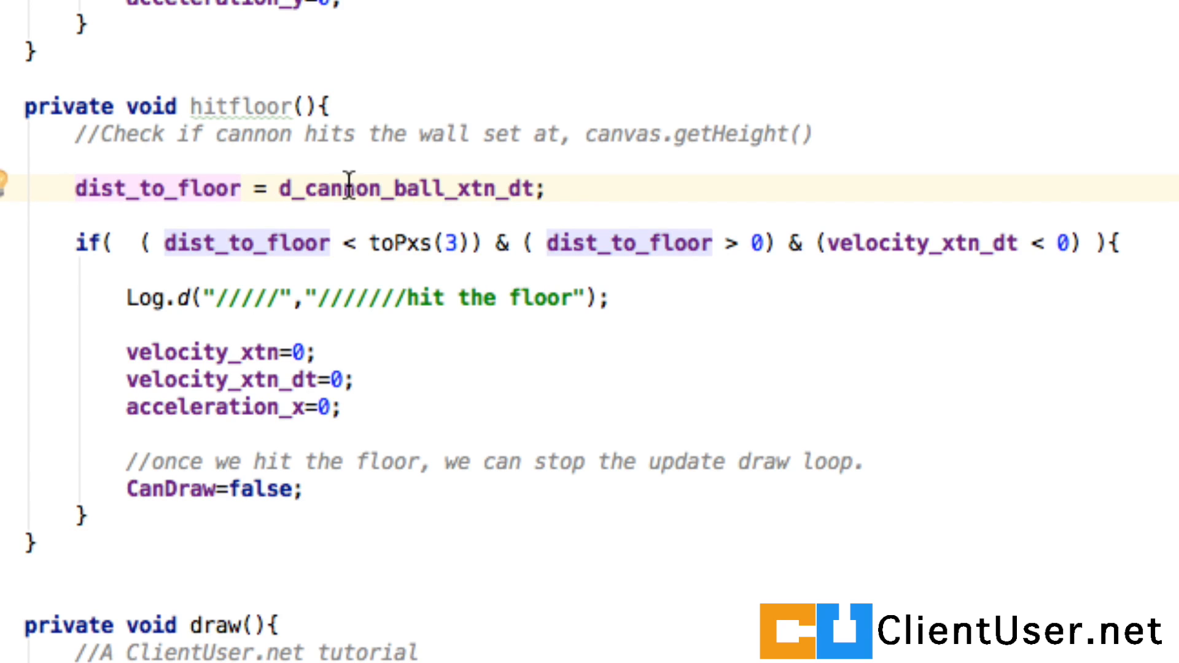
mouse_move(487, 184)
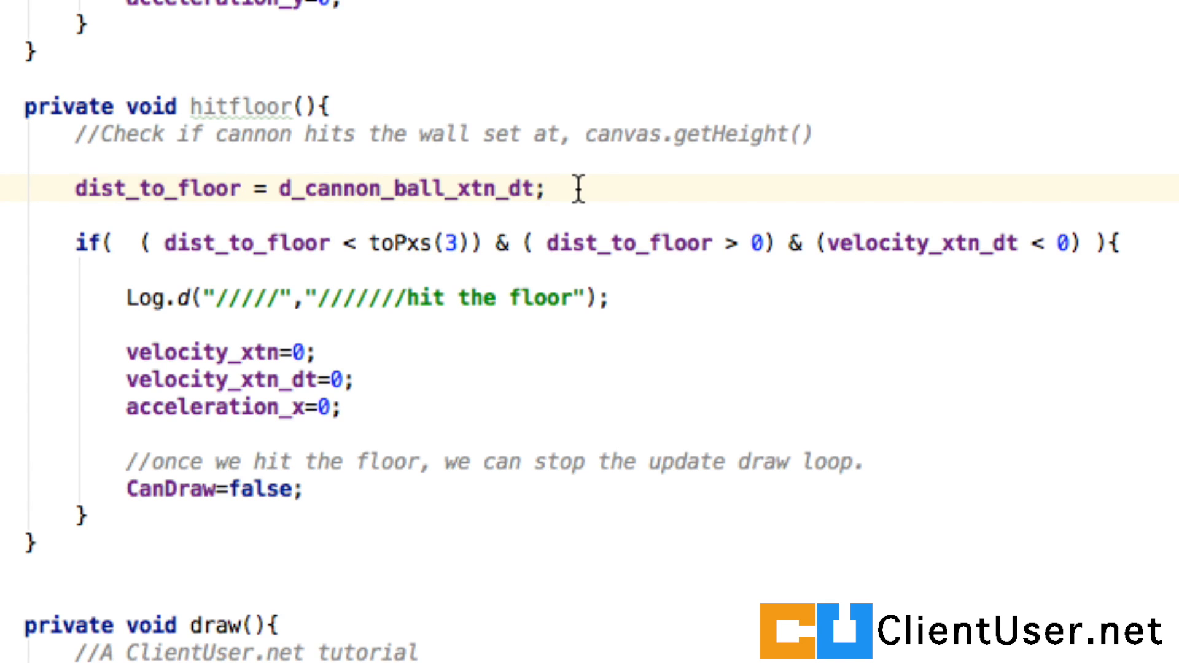
mouse_move(312, 243)
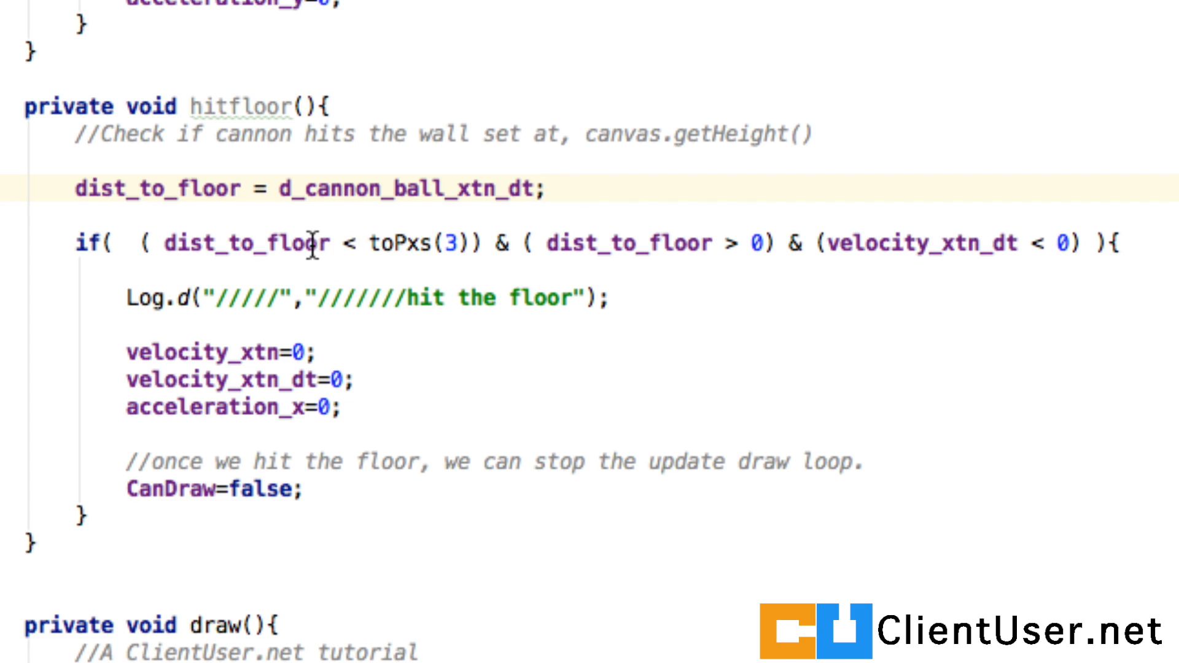
double_click(421, 244)
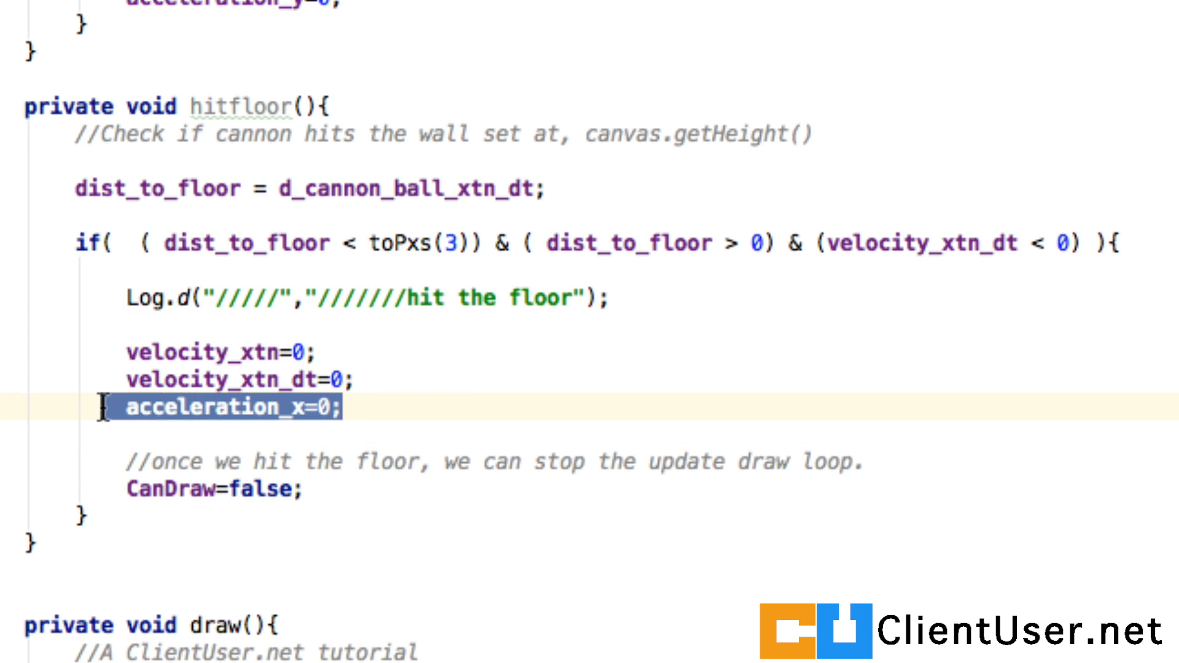
mouse_move(344, 487)
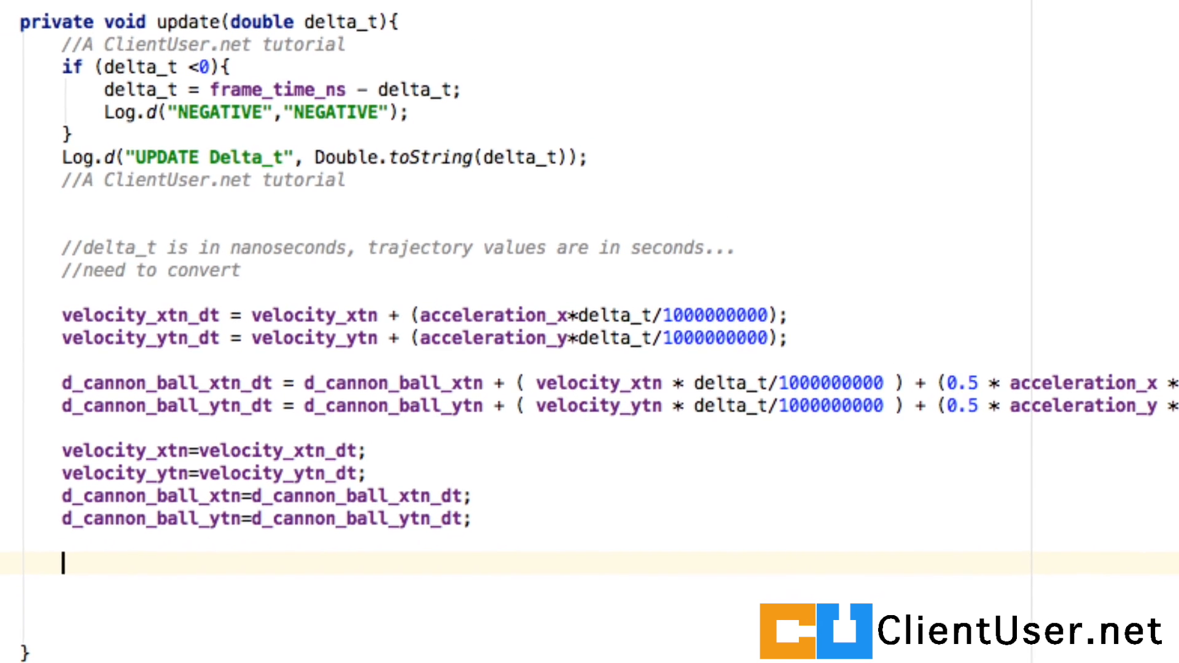
text(hitfloor();)
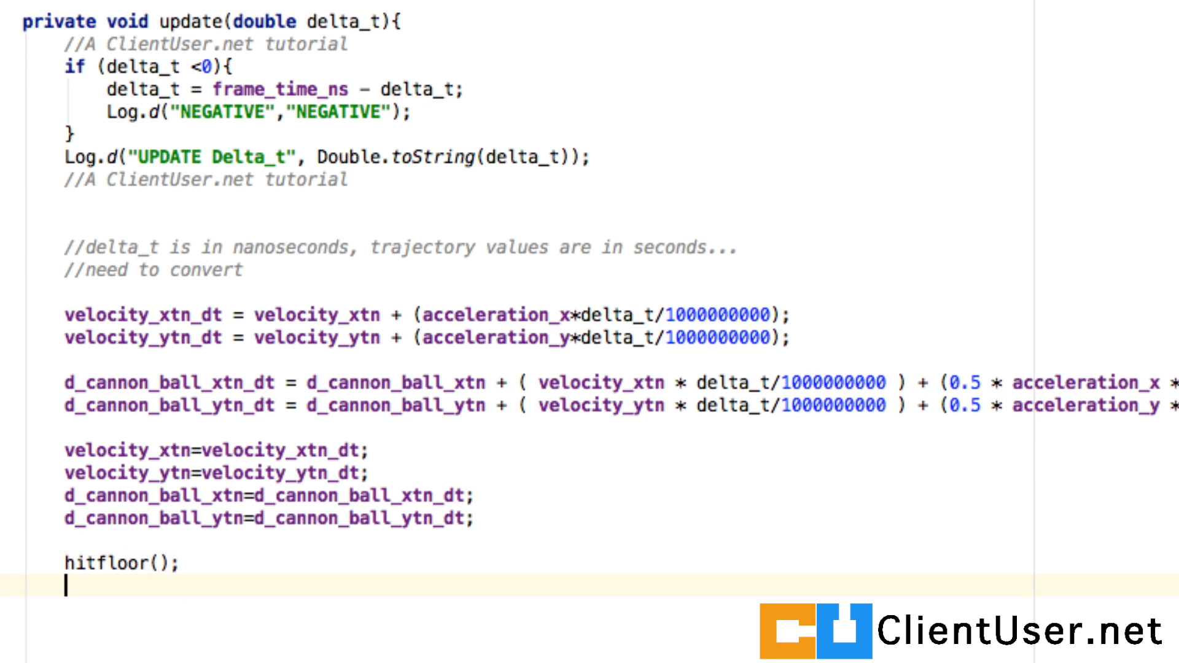
text(hitwall();)
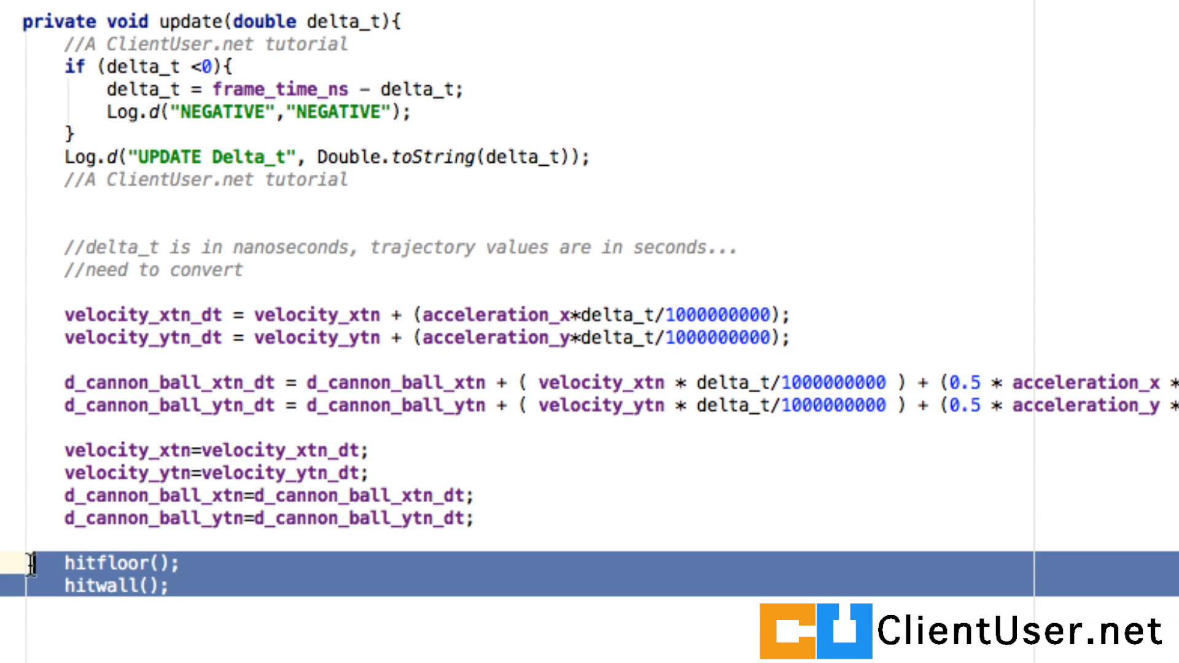
double_click(181, 21)
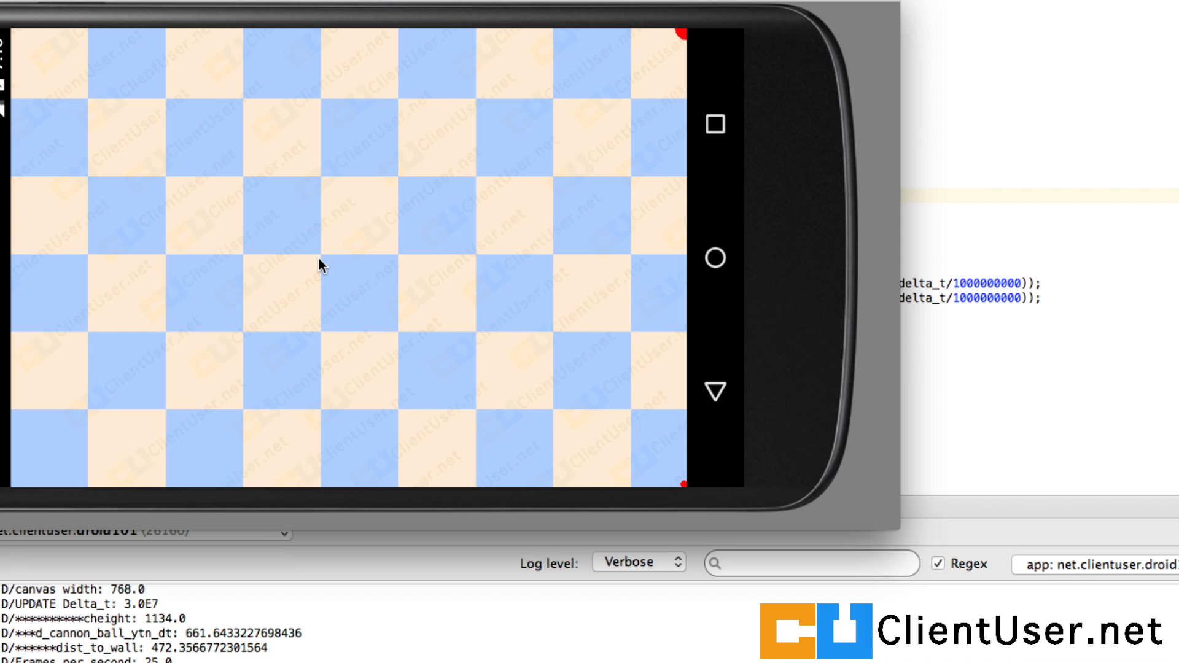
mouse_move(627, 338)
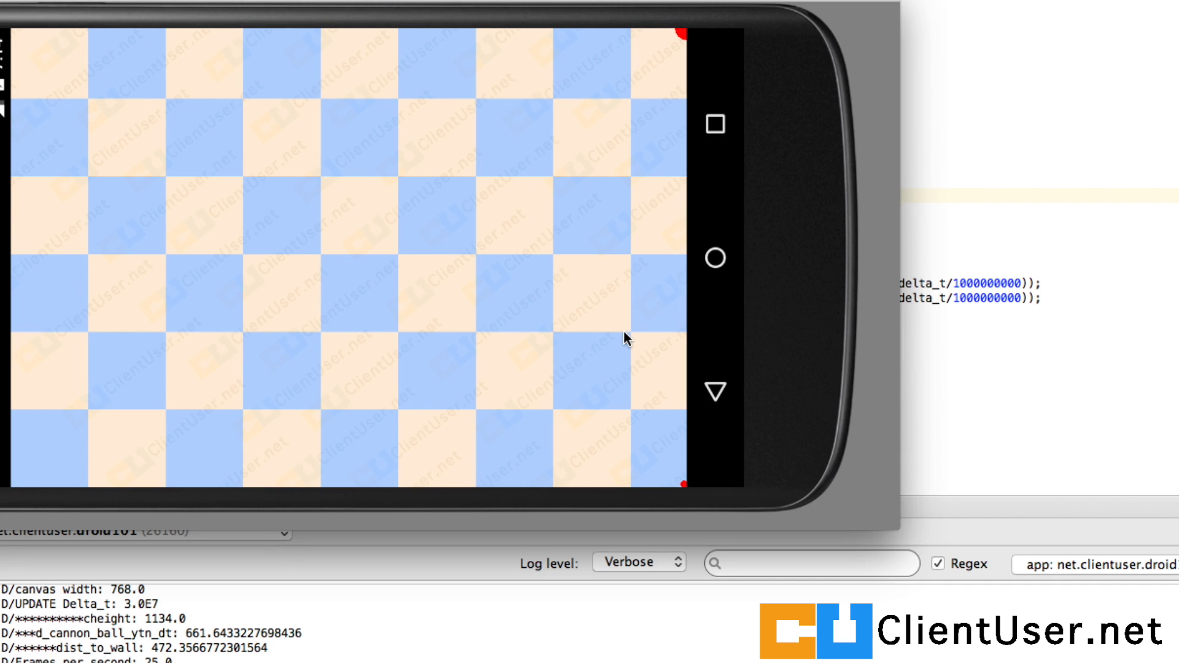
mouse_move(965, 349)
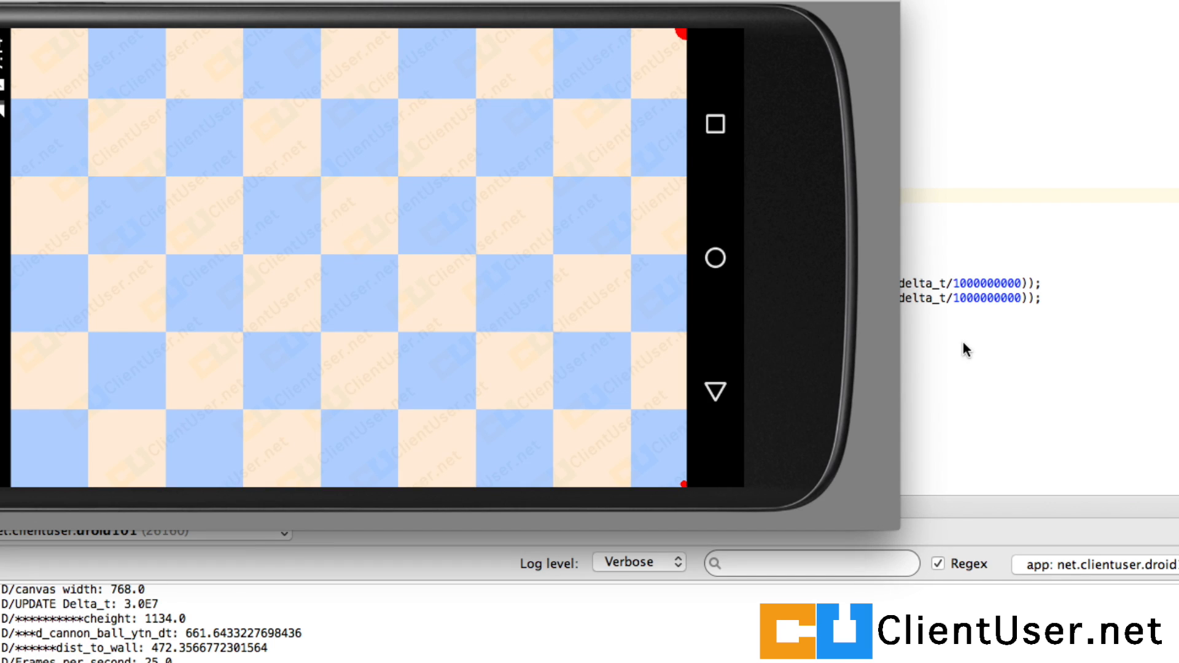
After the 25 fps emulator run, return to the game code with the constructor showing.
click(887, 12)
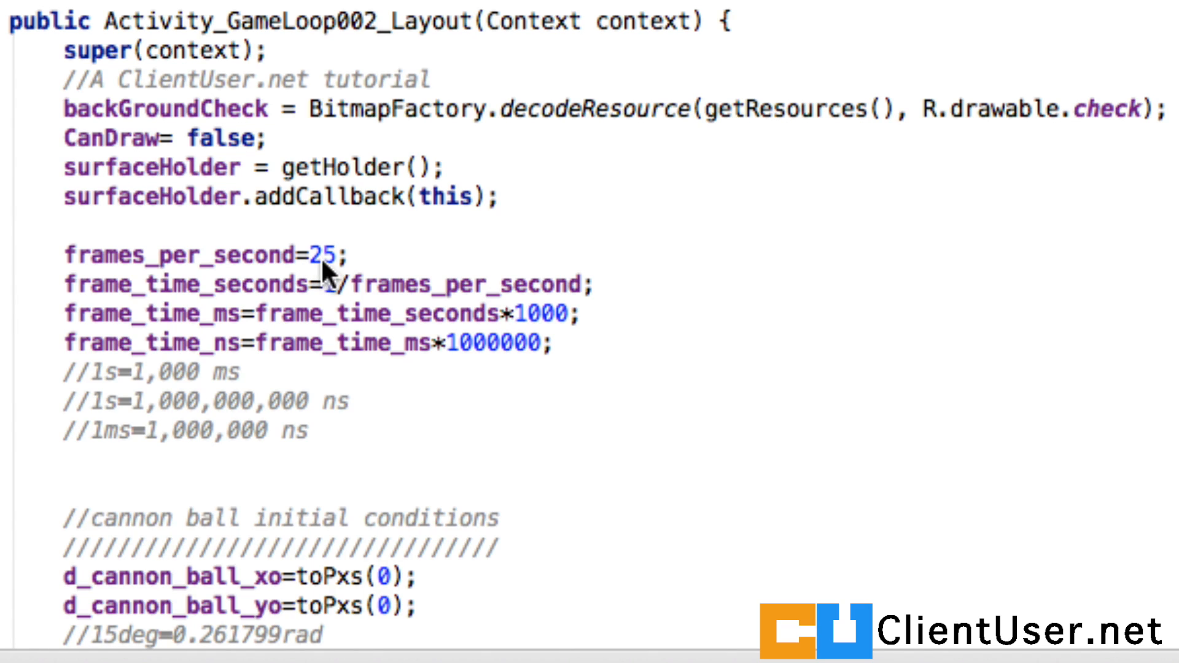
Change frames_per_second from 25 to 5 and relaunch the app.
click(334, 256)
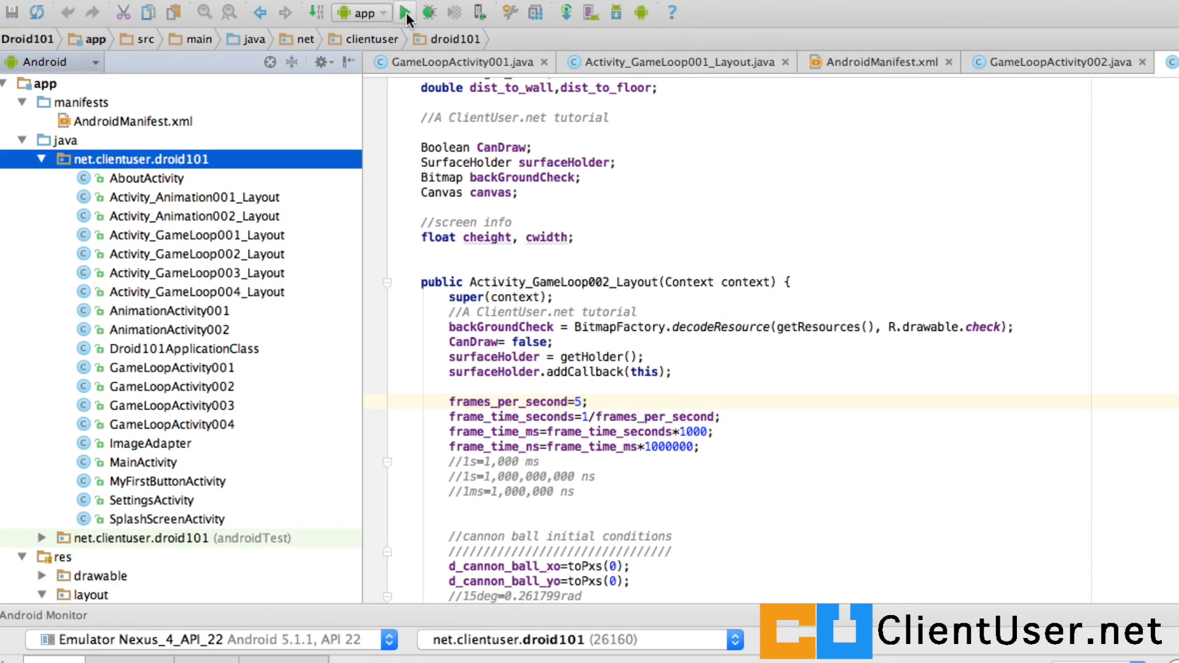
click(405, 13)
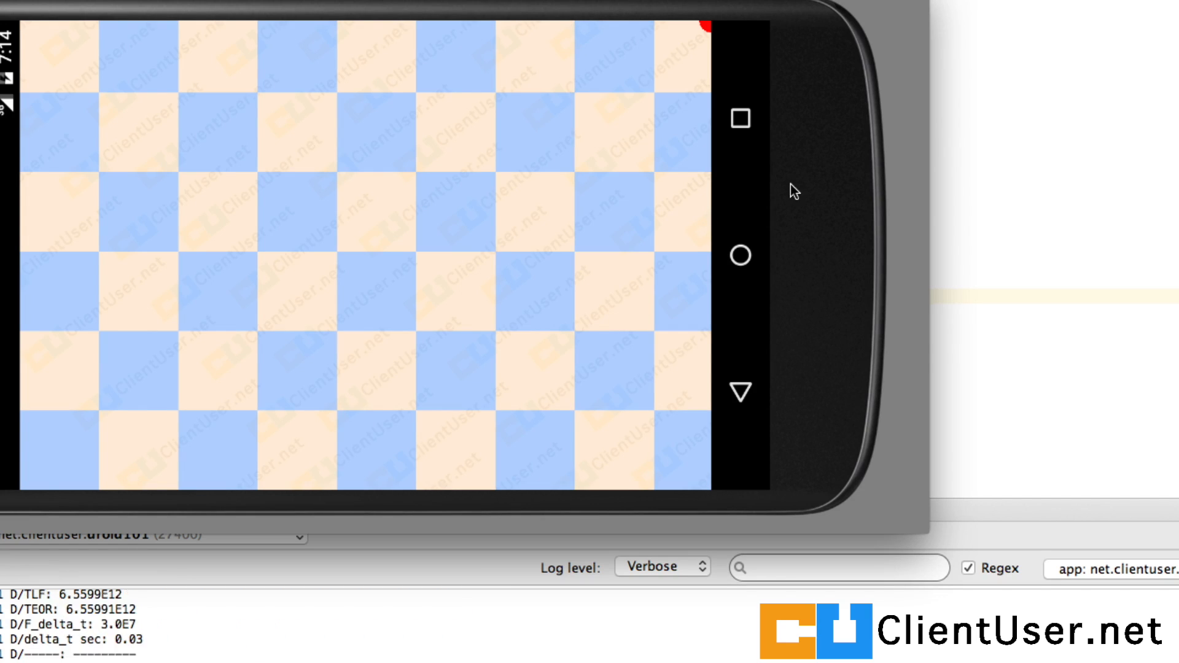
mouse_move(701, 234)
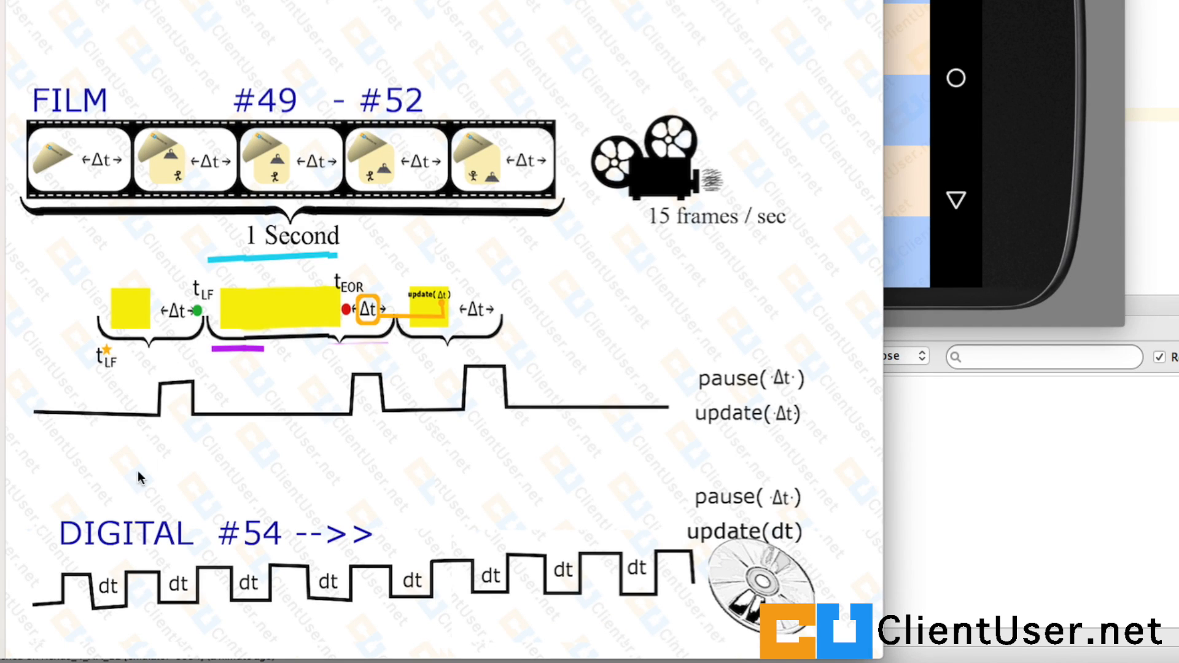
mouse_move(153, 585)
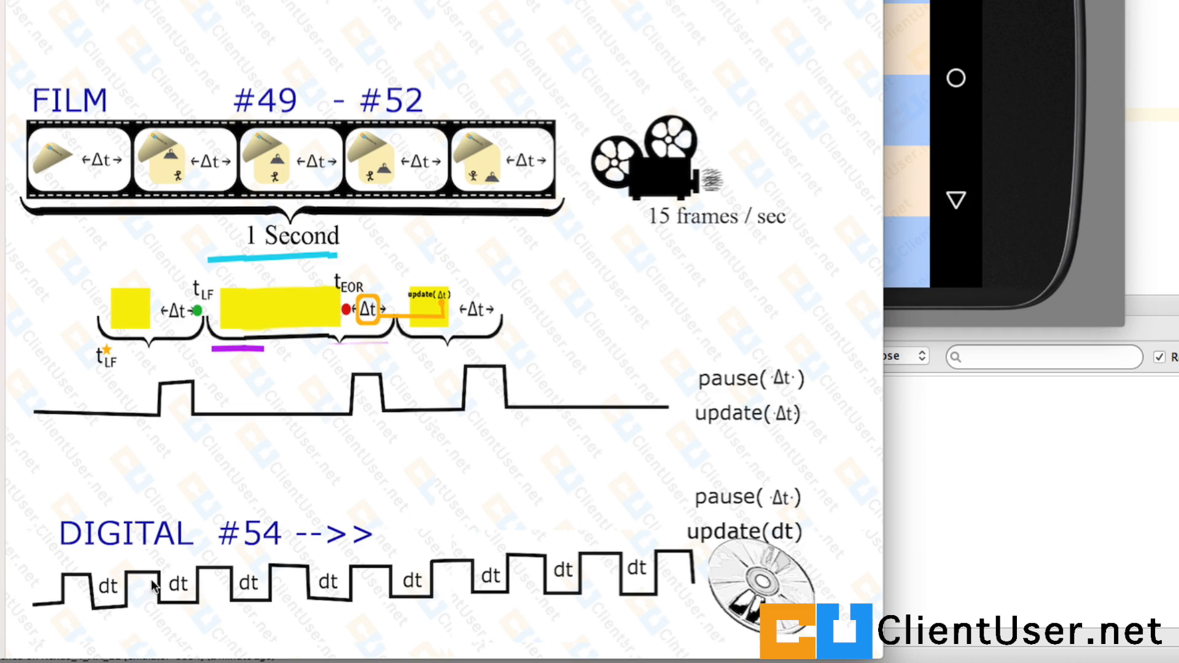
mouse_move(431, 593)
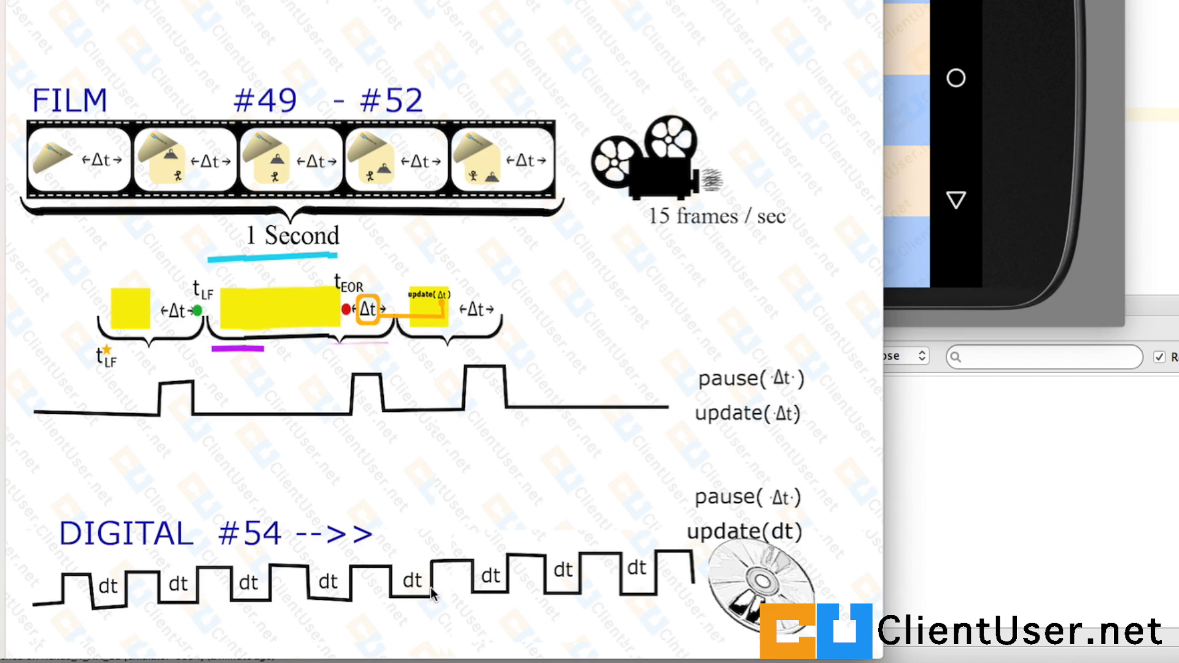
mouse_move(620, 598)
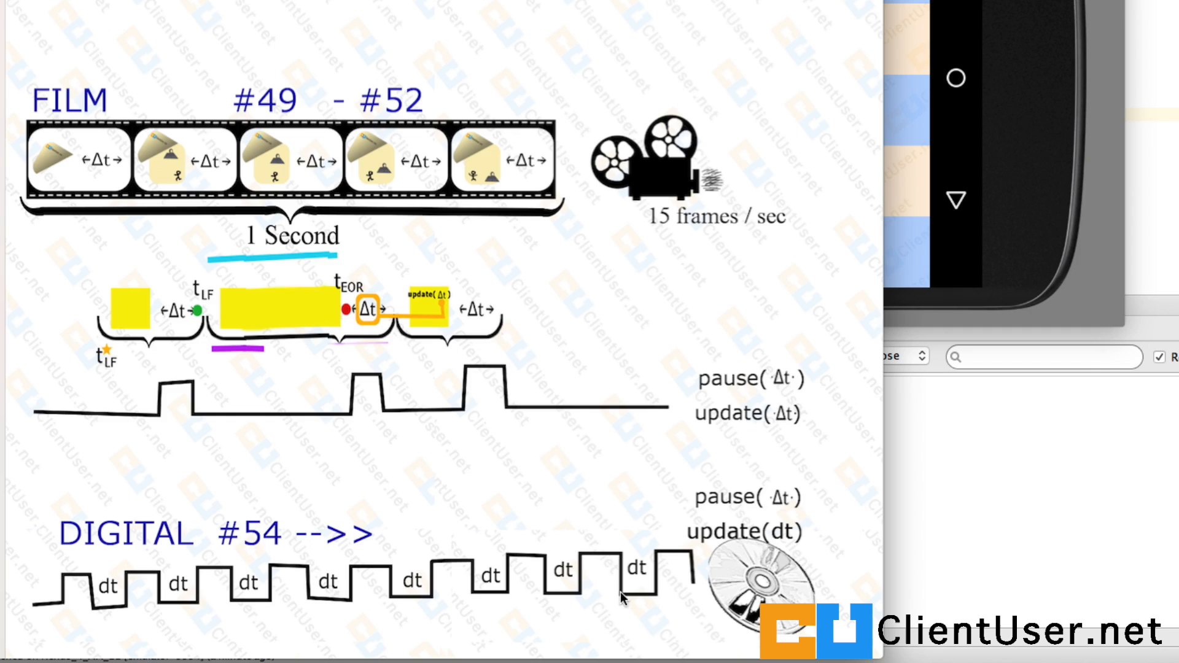